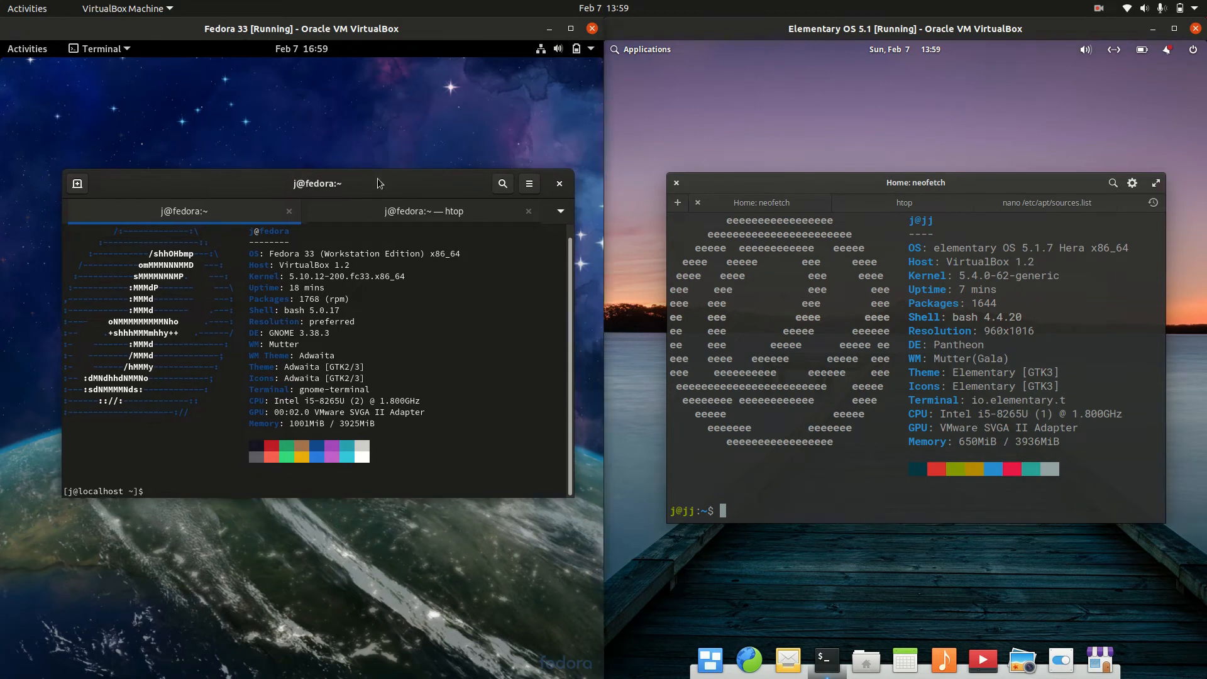
Show Fedora's GNOME Activities overview and select 'Pantheon' in elementary's neofetch output
click(147, 491)
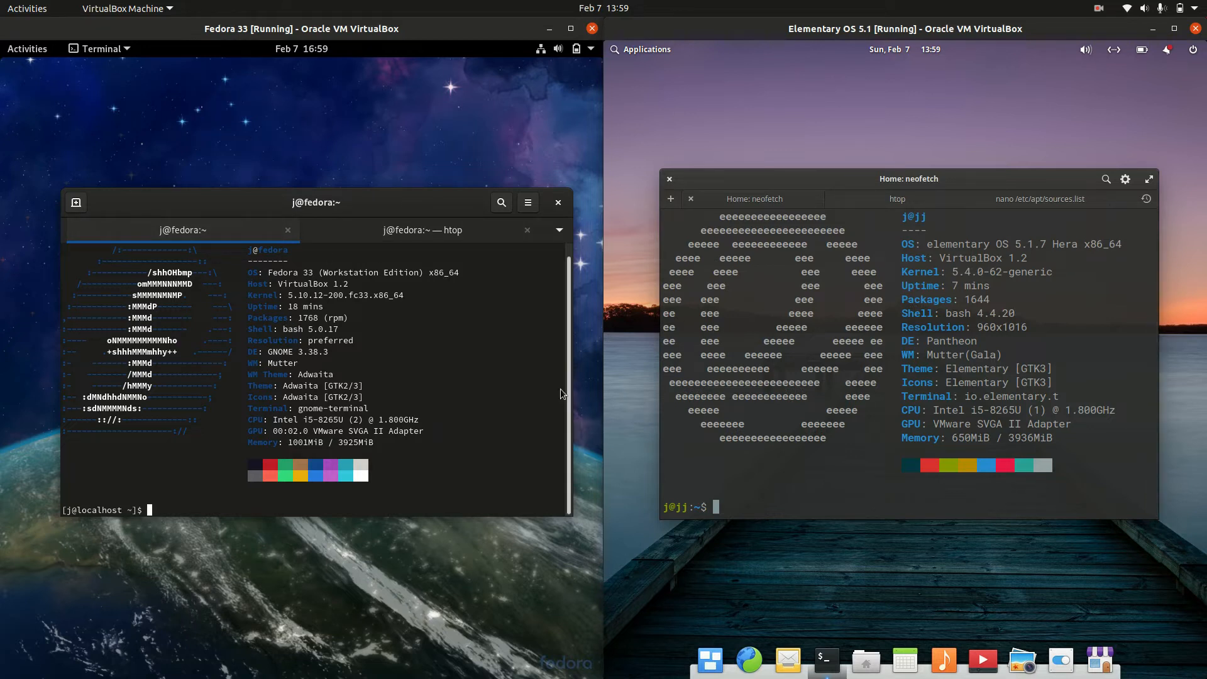
click(27, 48)
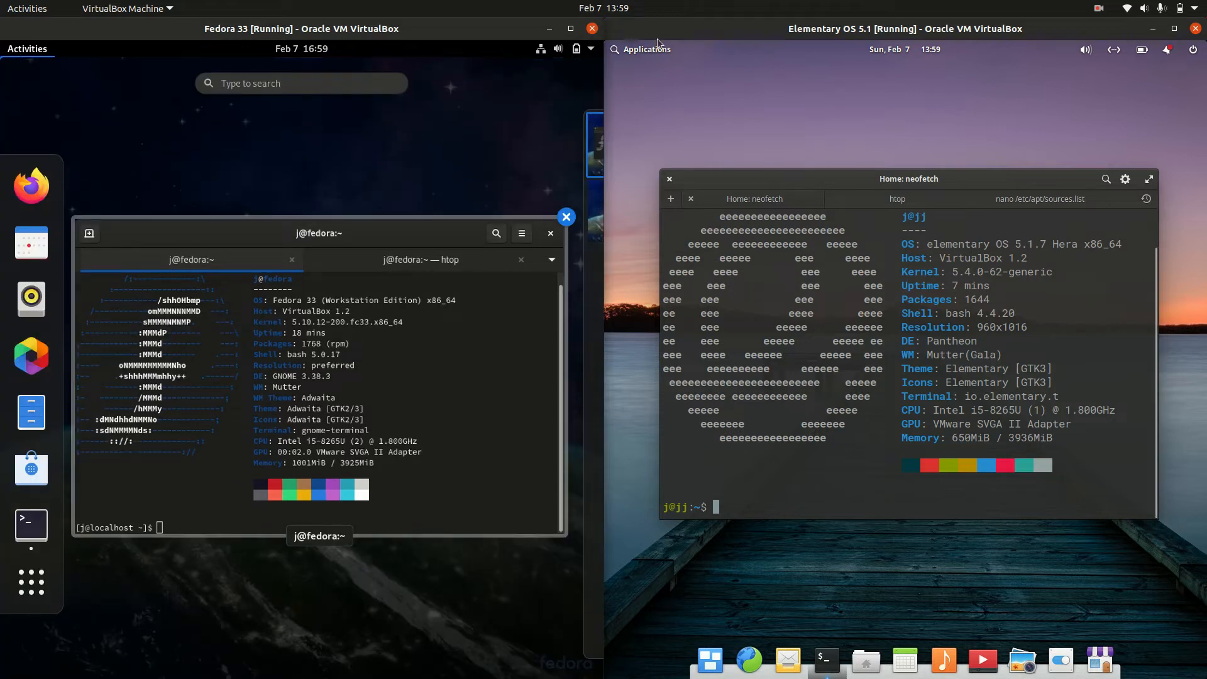
click(645, 49)
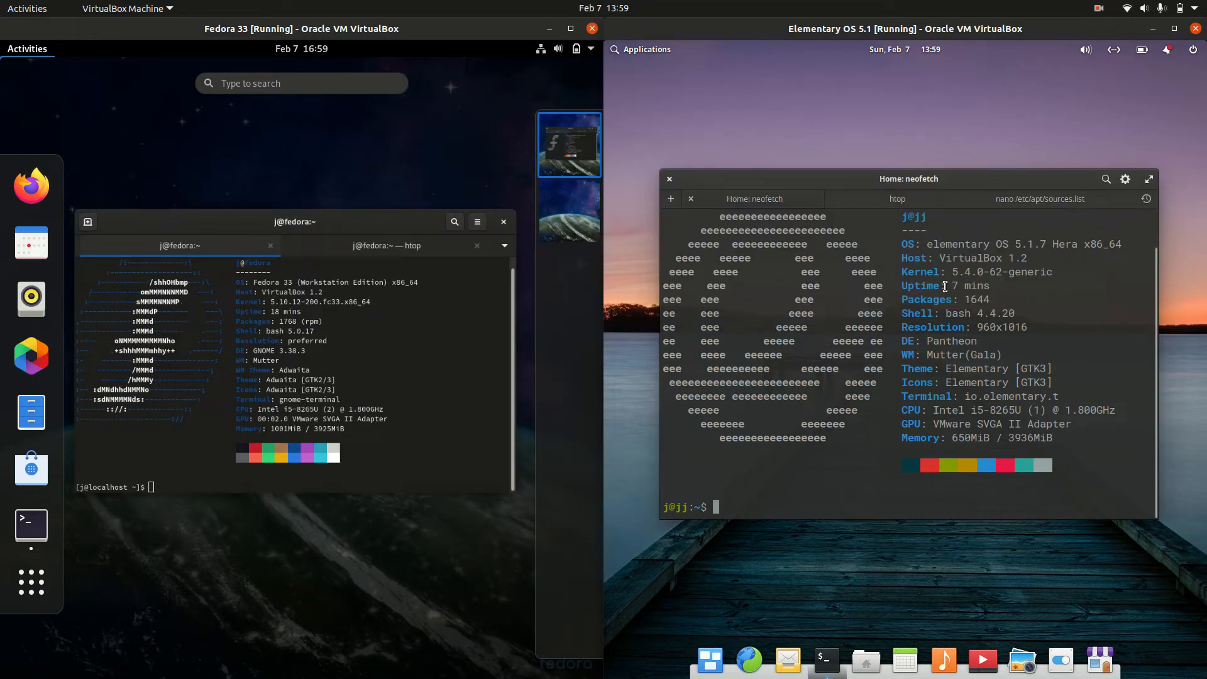
click(641, 49)
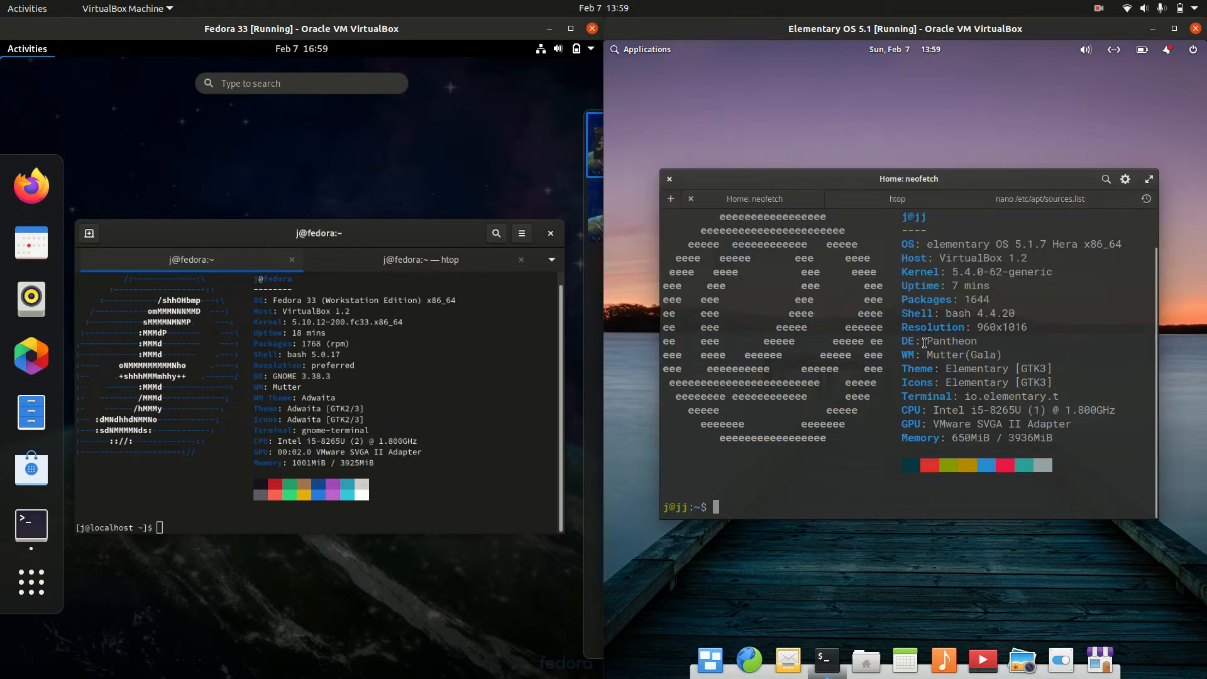
double_click(953, 341)
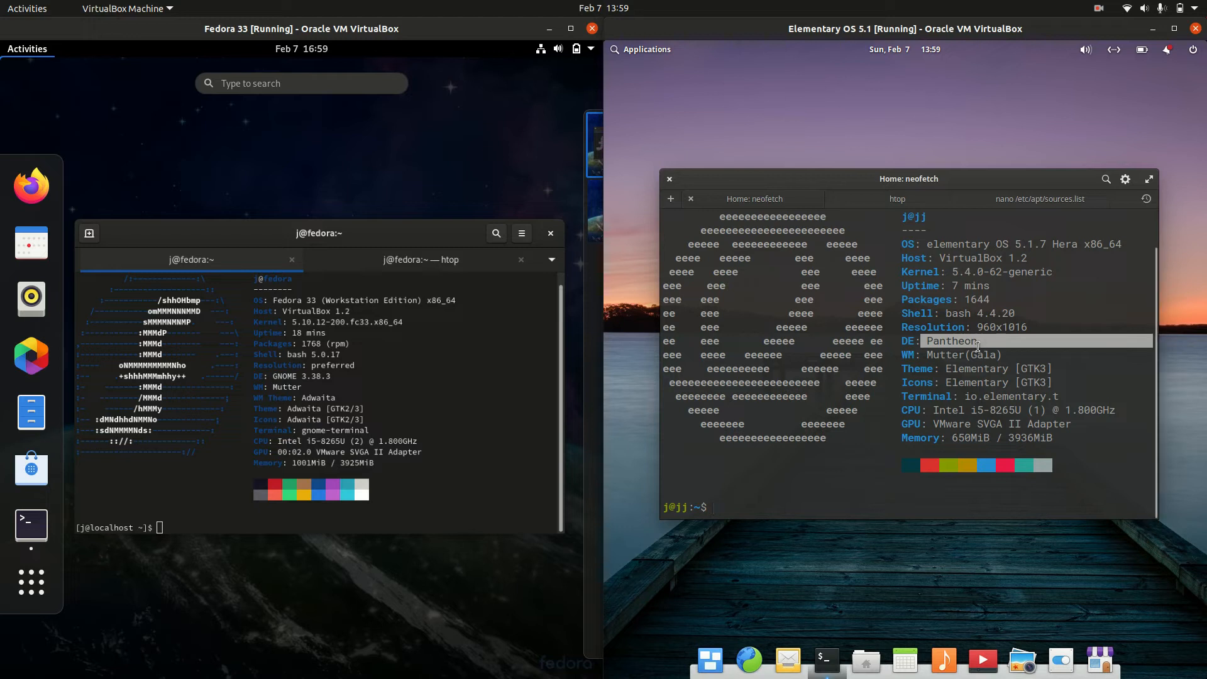
mouse_move(943, 660)
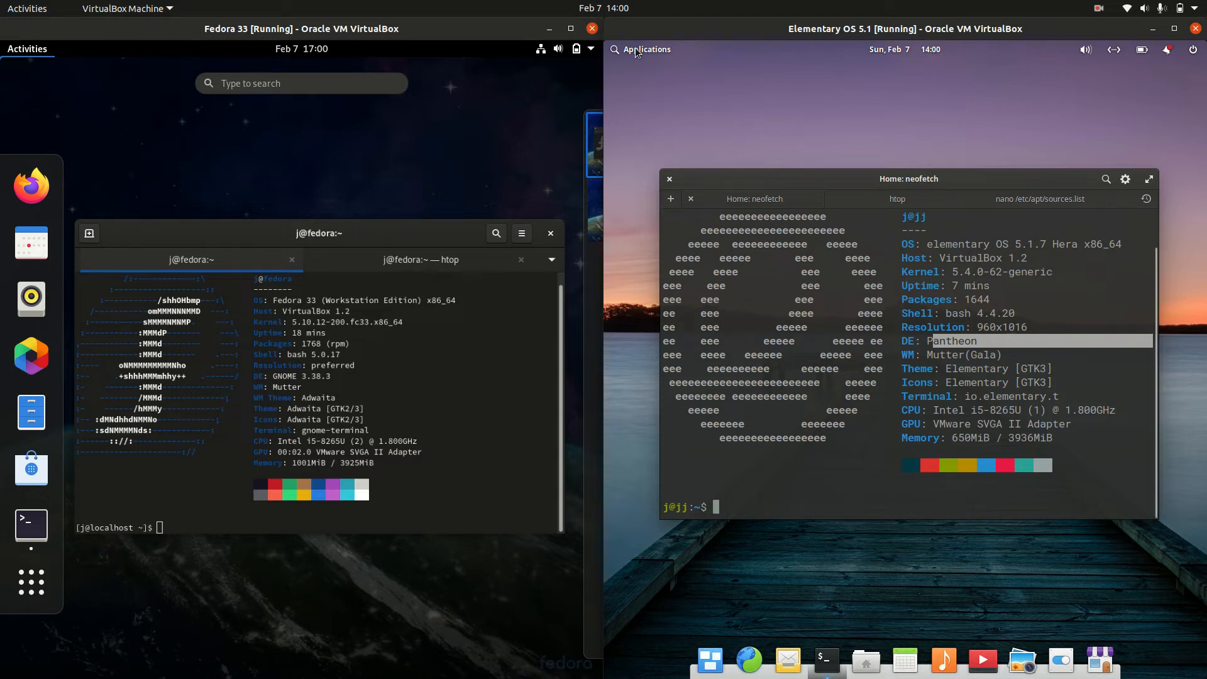
Leave Fedora's Activities overview and return to its terminal
click(640, 49)
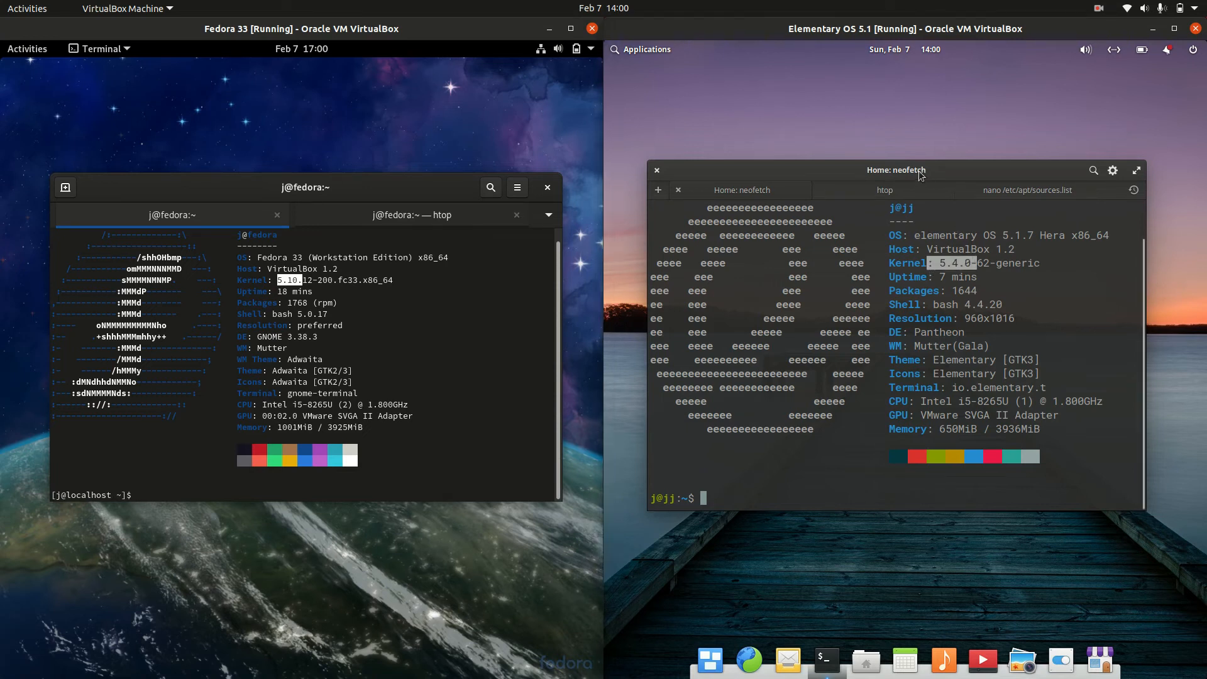
Check elementary's sources.list in nano, then show htop in both Fedora and elementary terminals
click(1026, 190)
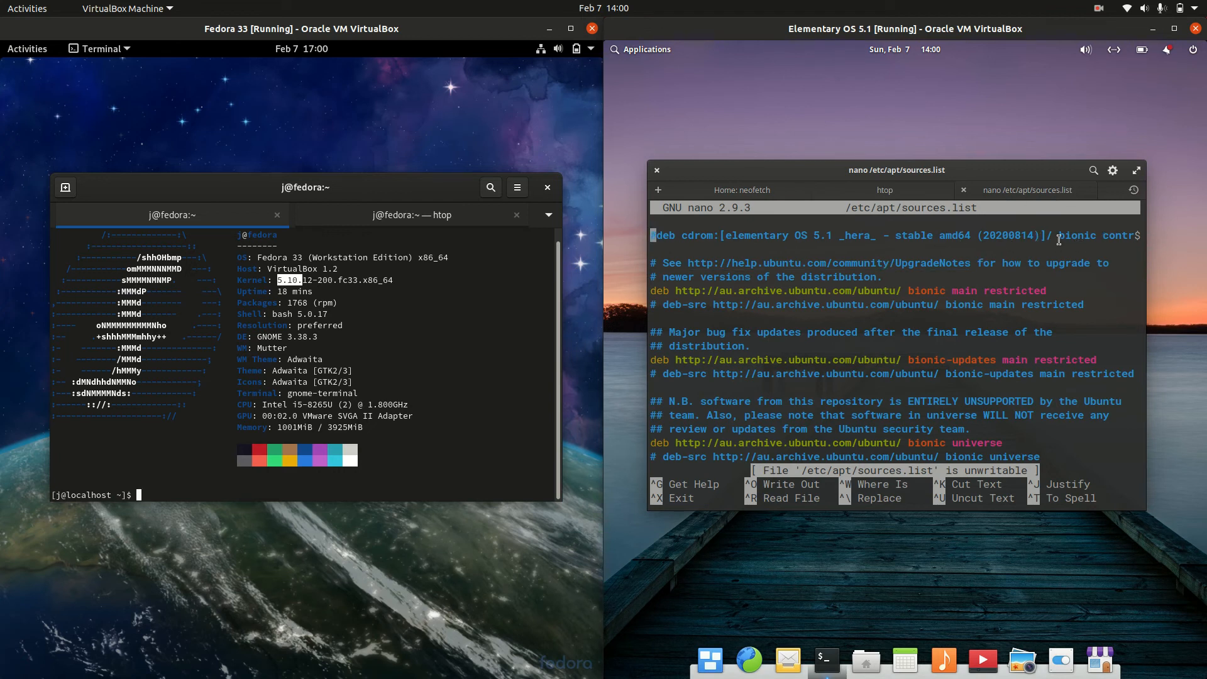
click(885, 190)
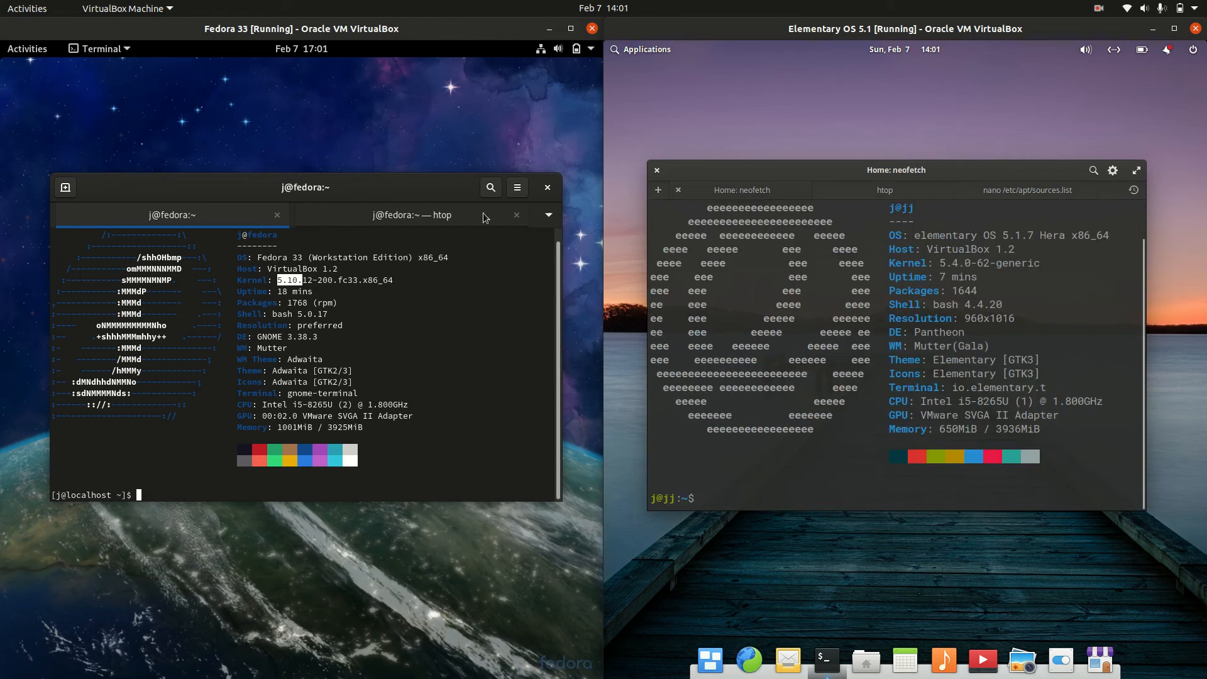
click(412, 215)
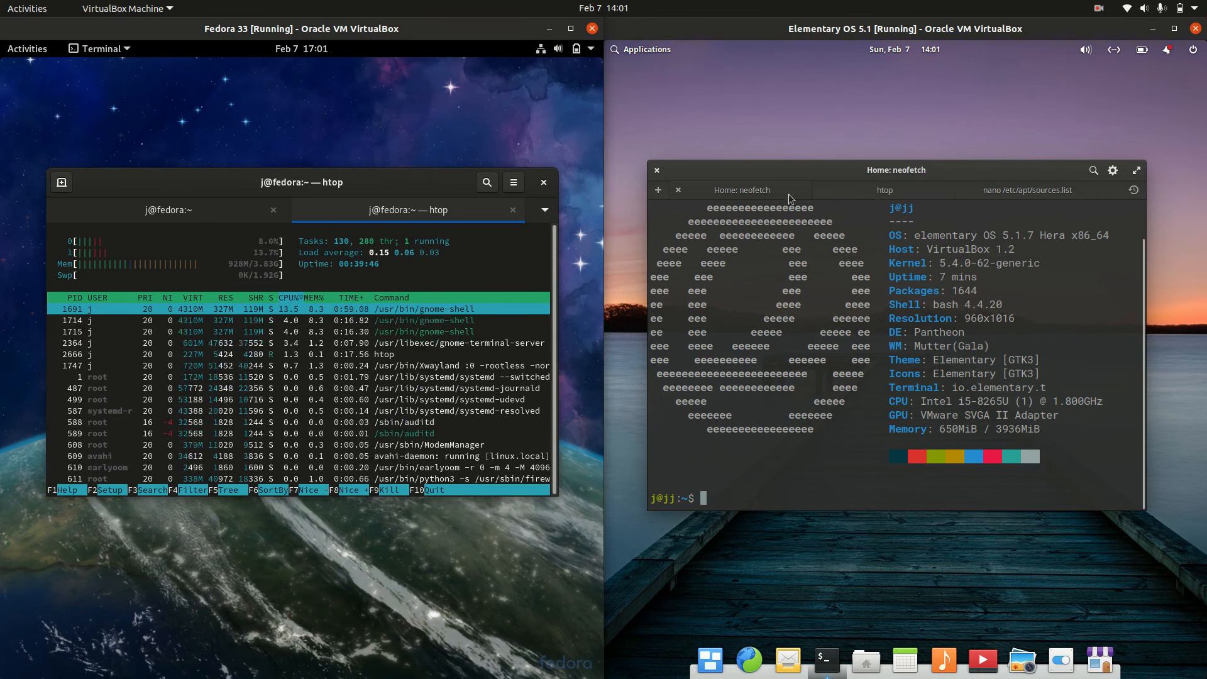
click(884, 190)
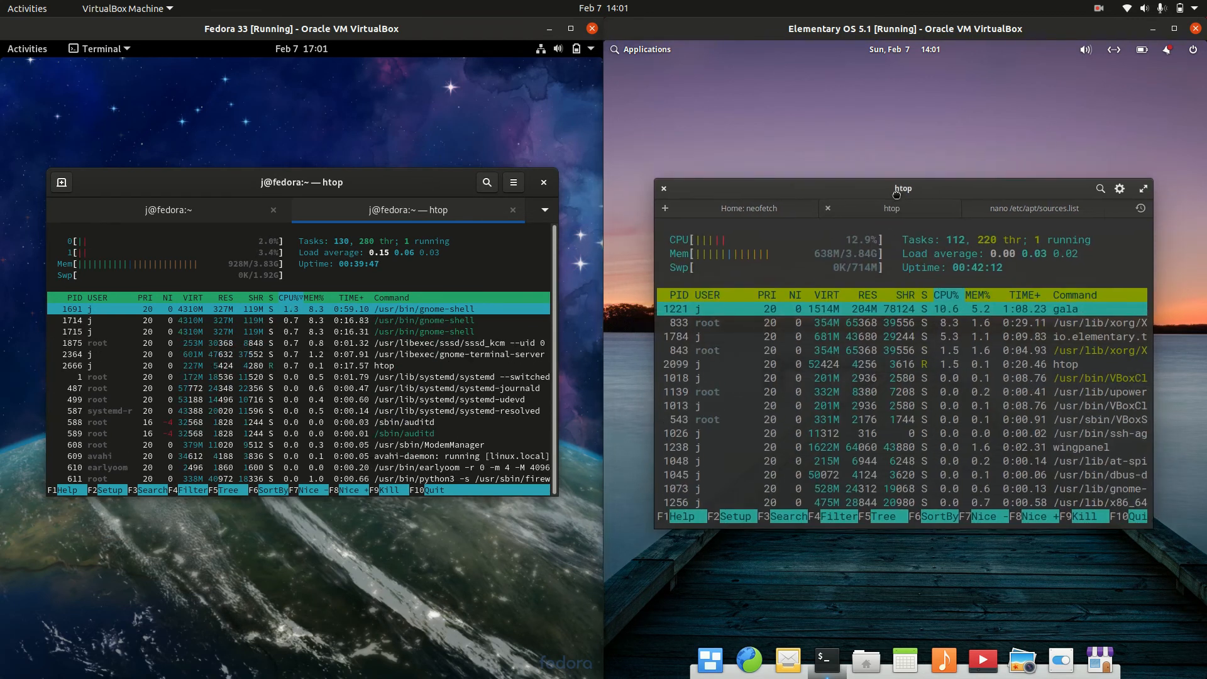